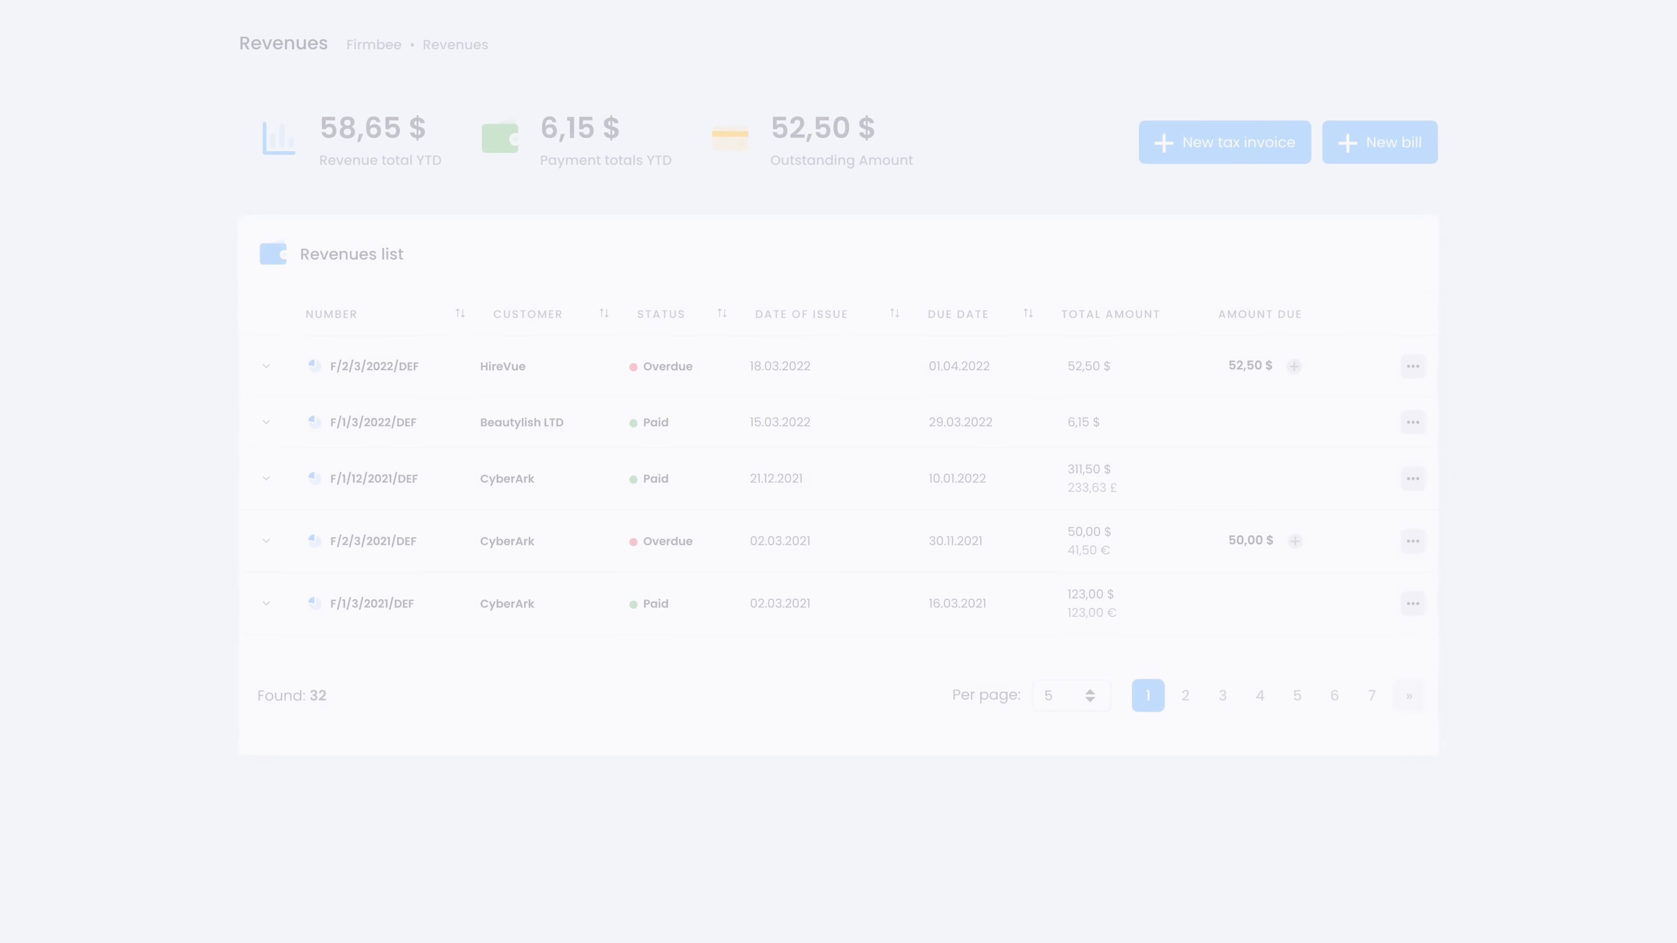
Peek at the HireVue invoice's line items and its send-to-customer form, then dismiss it unsent
click(266, 366)
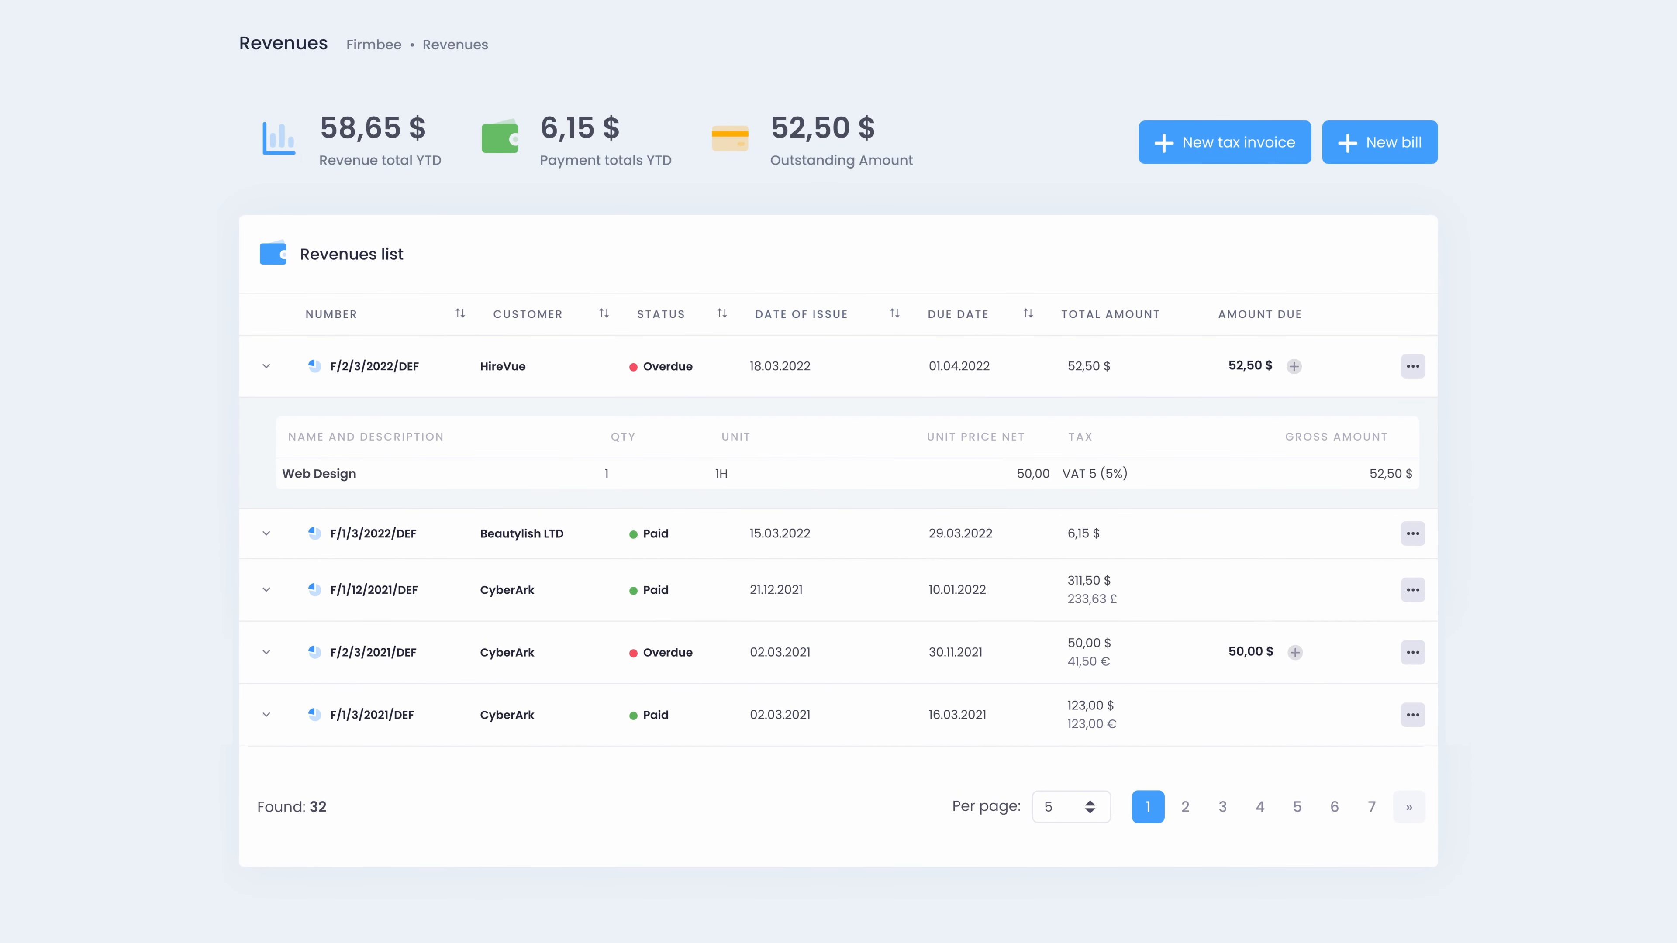
click(264, 366)
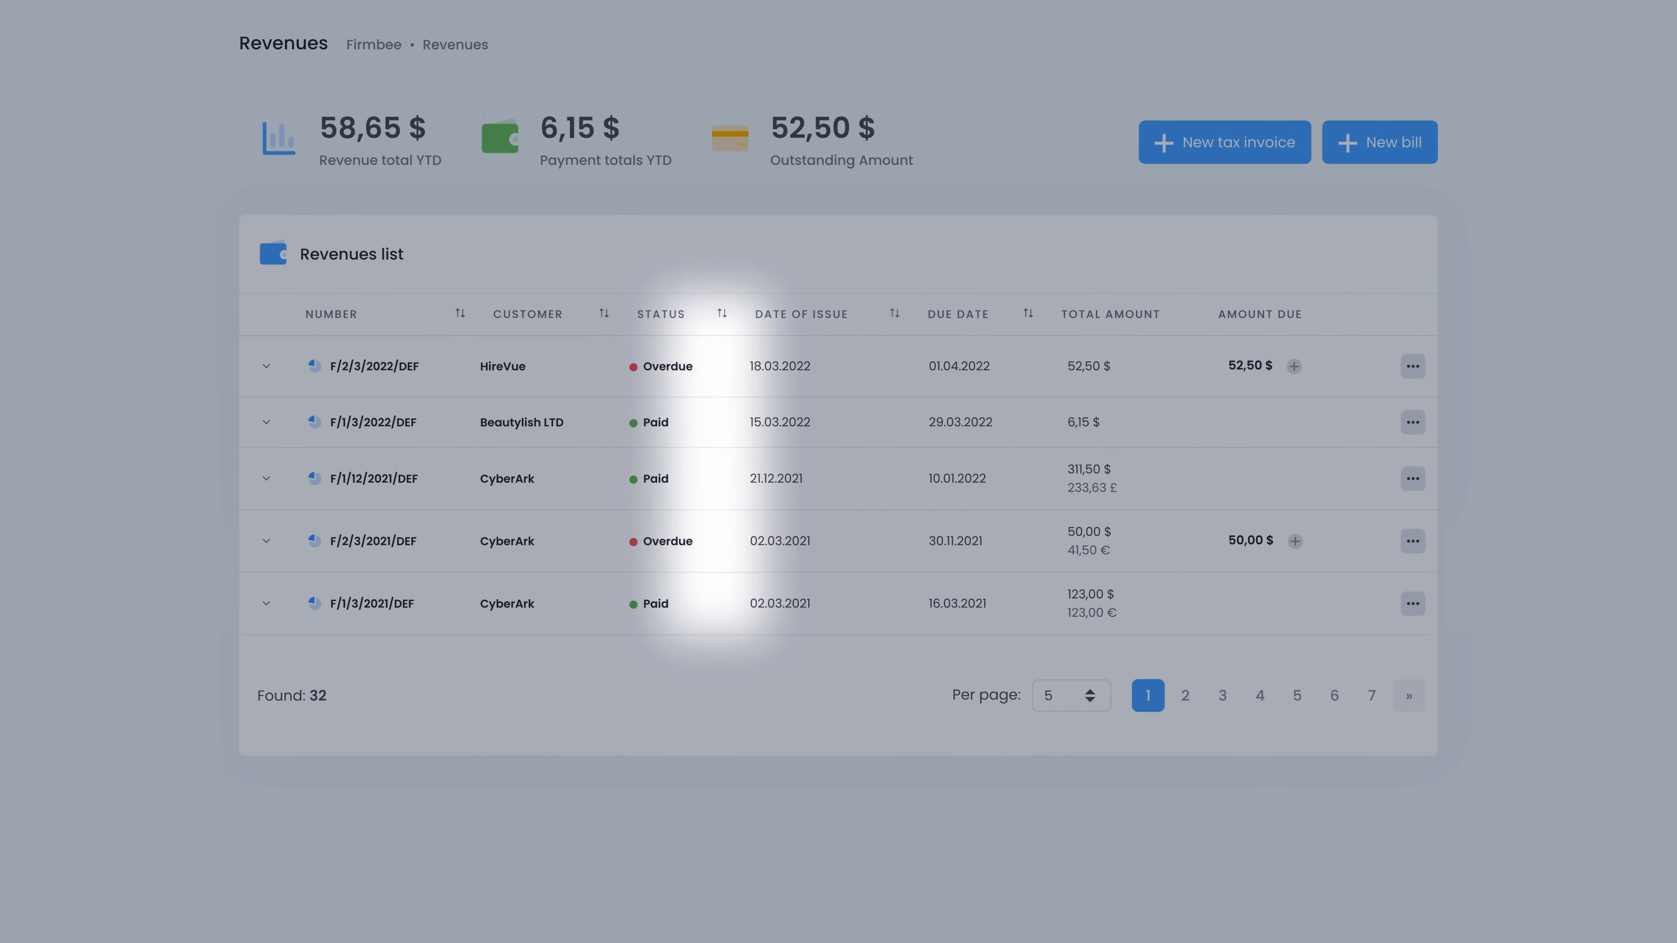
click(1411, 366)
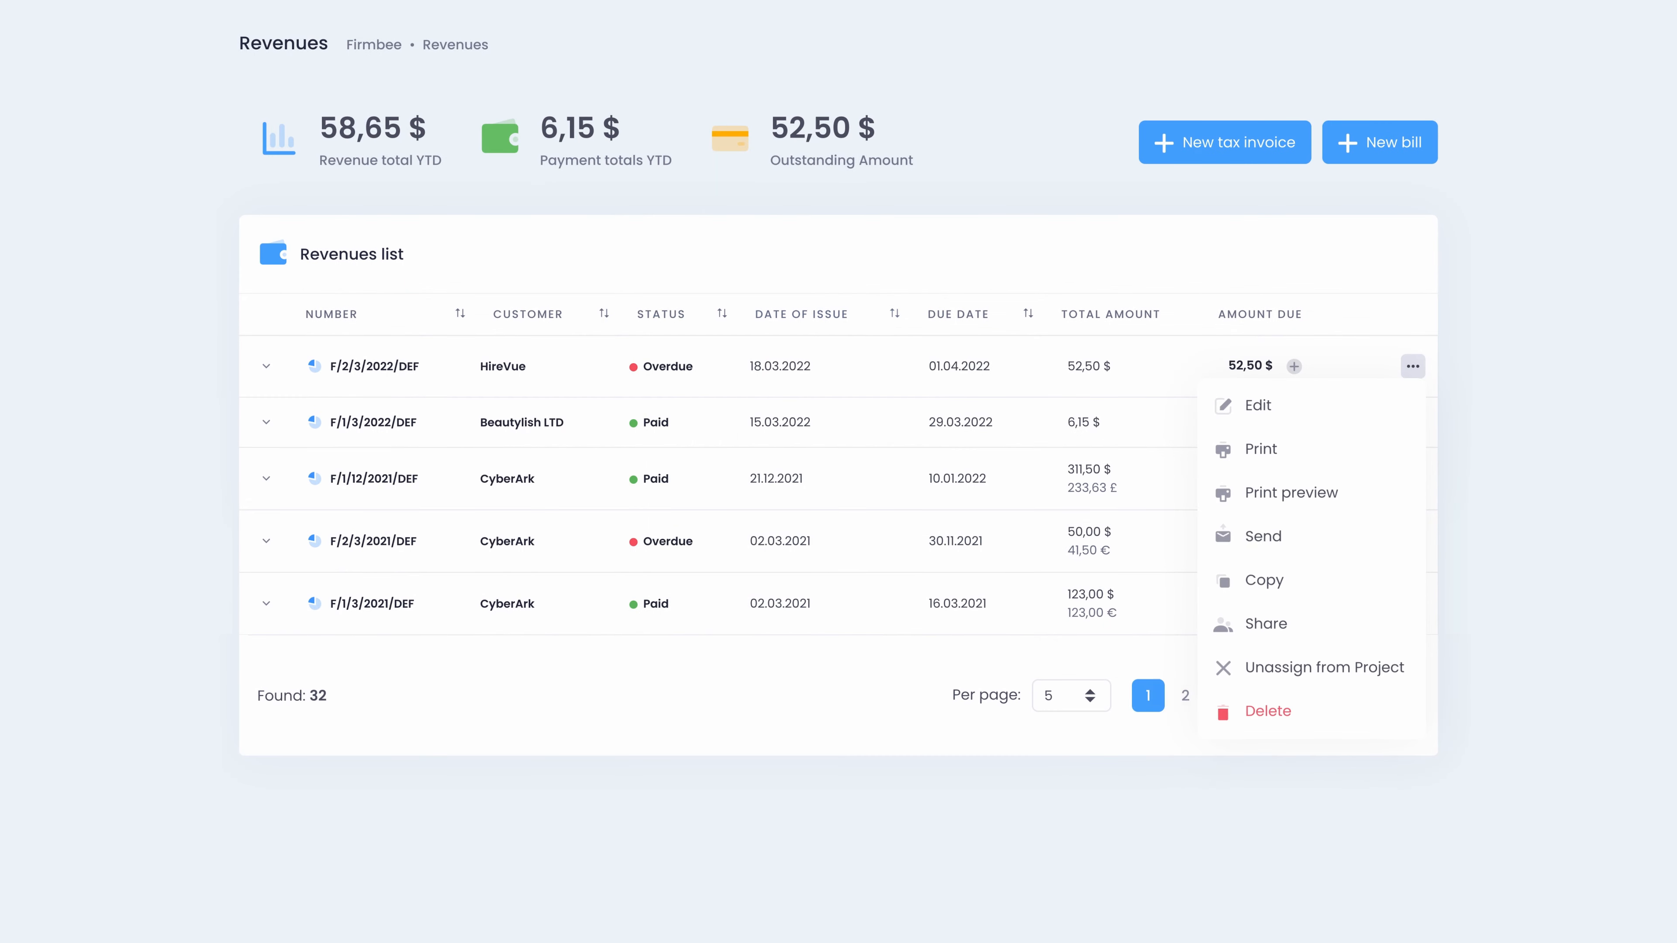
click(1262, 535)
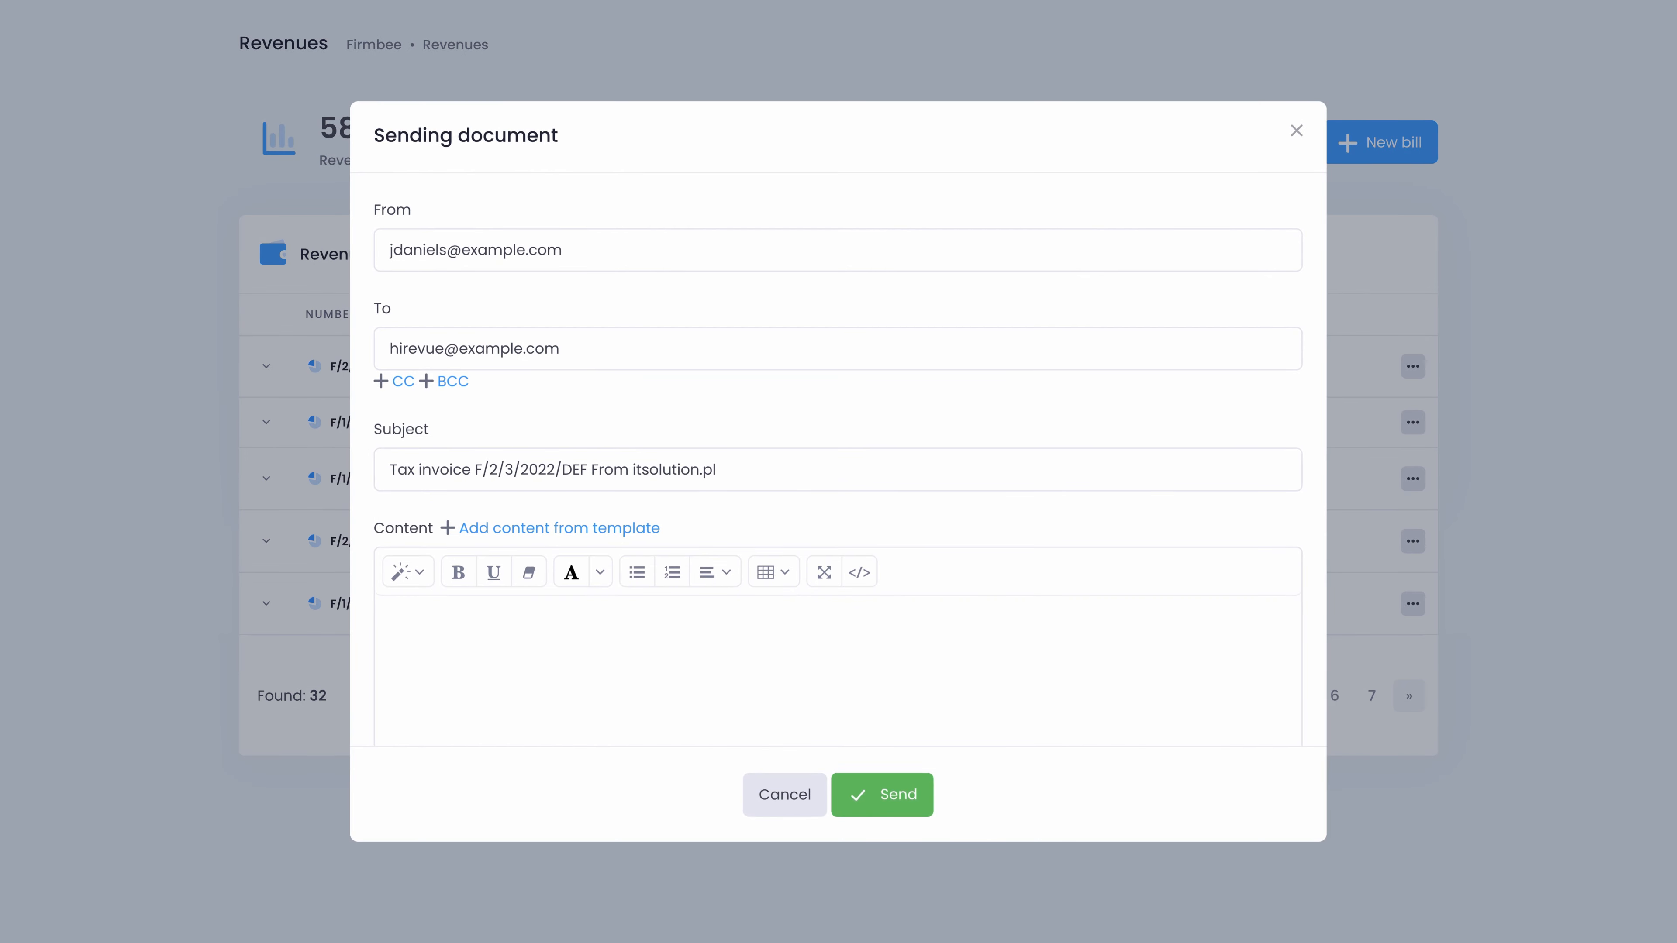
click(783, 795)
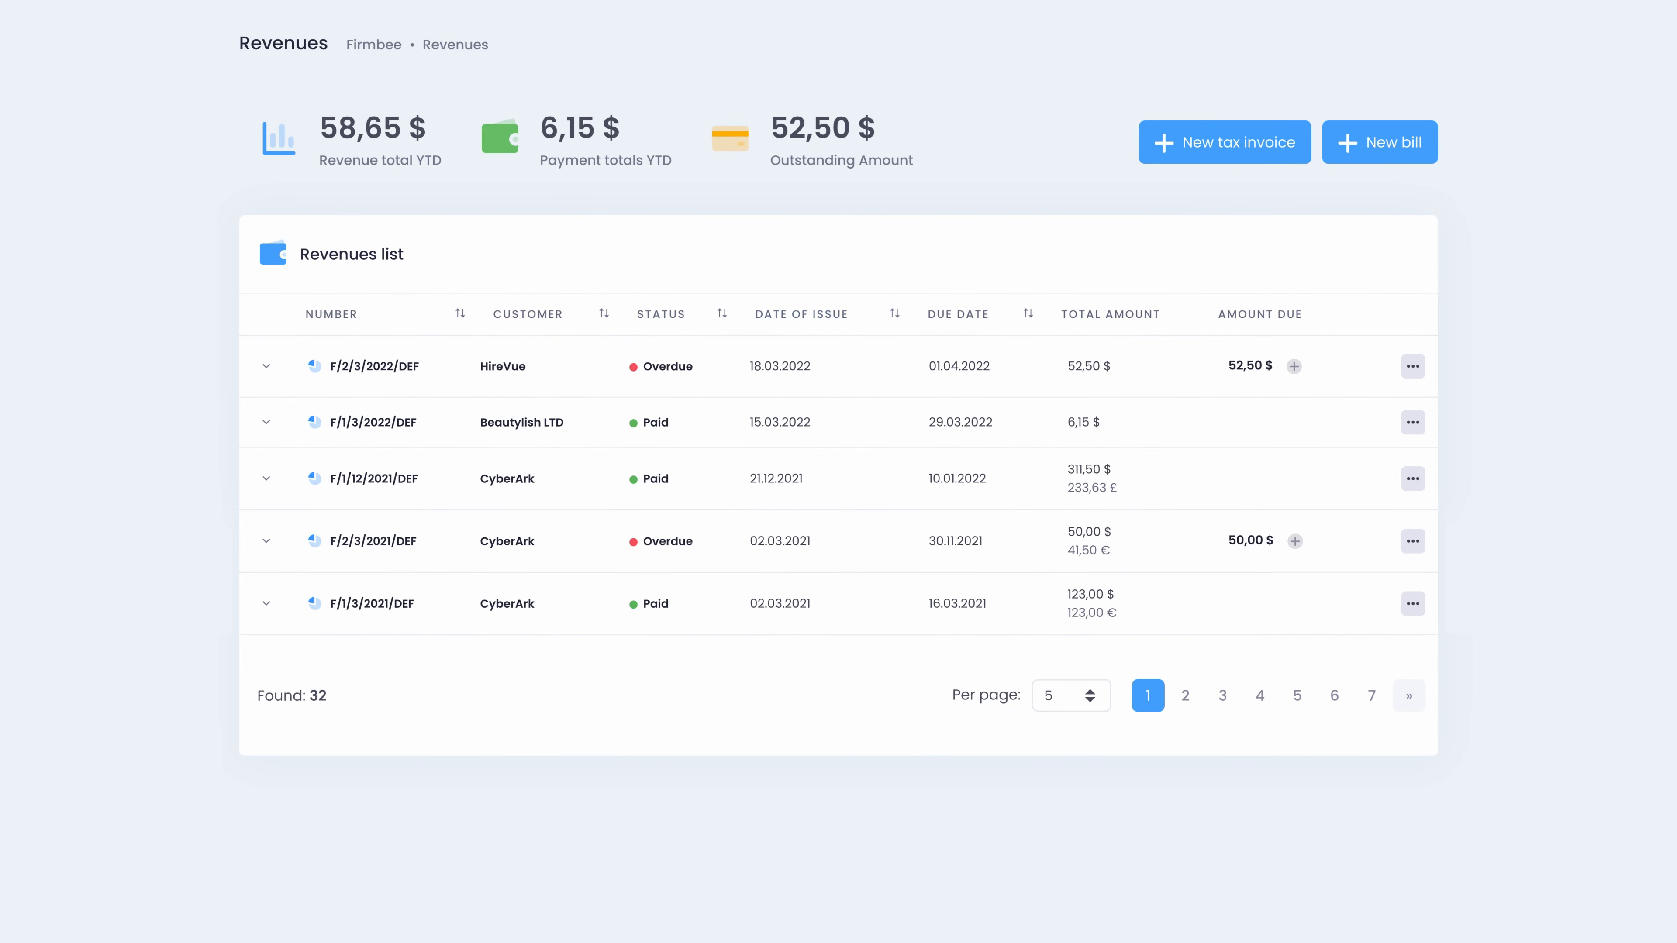
Review the CyberArk tax invoice form's Customer, Project, euro Currency and PayPal Payments sections
click(1224, 143)
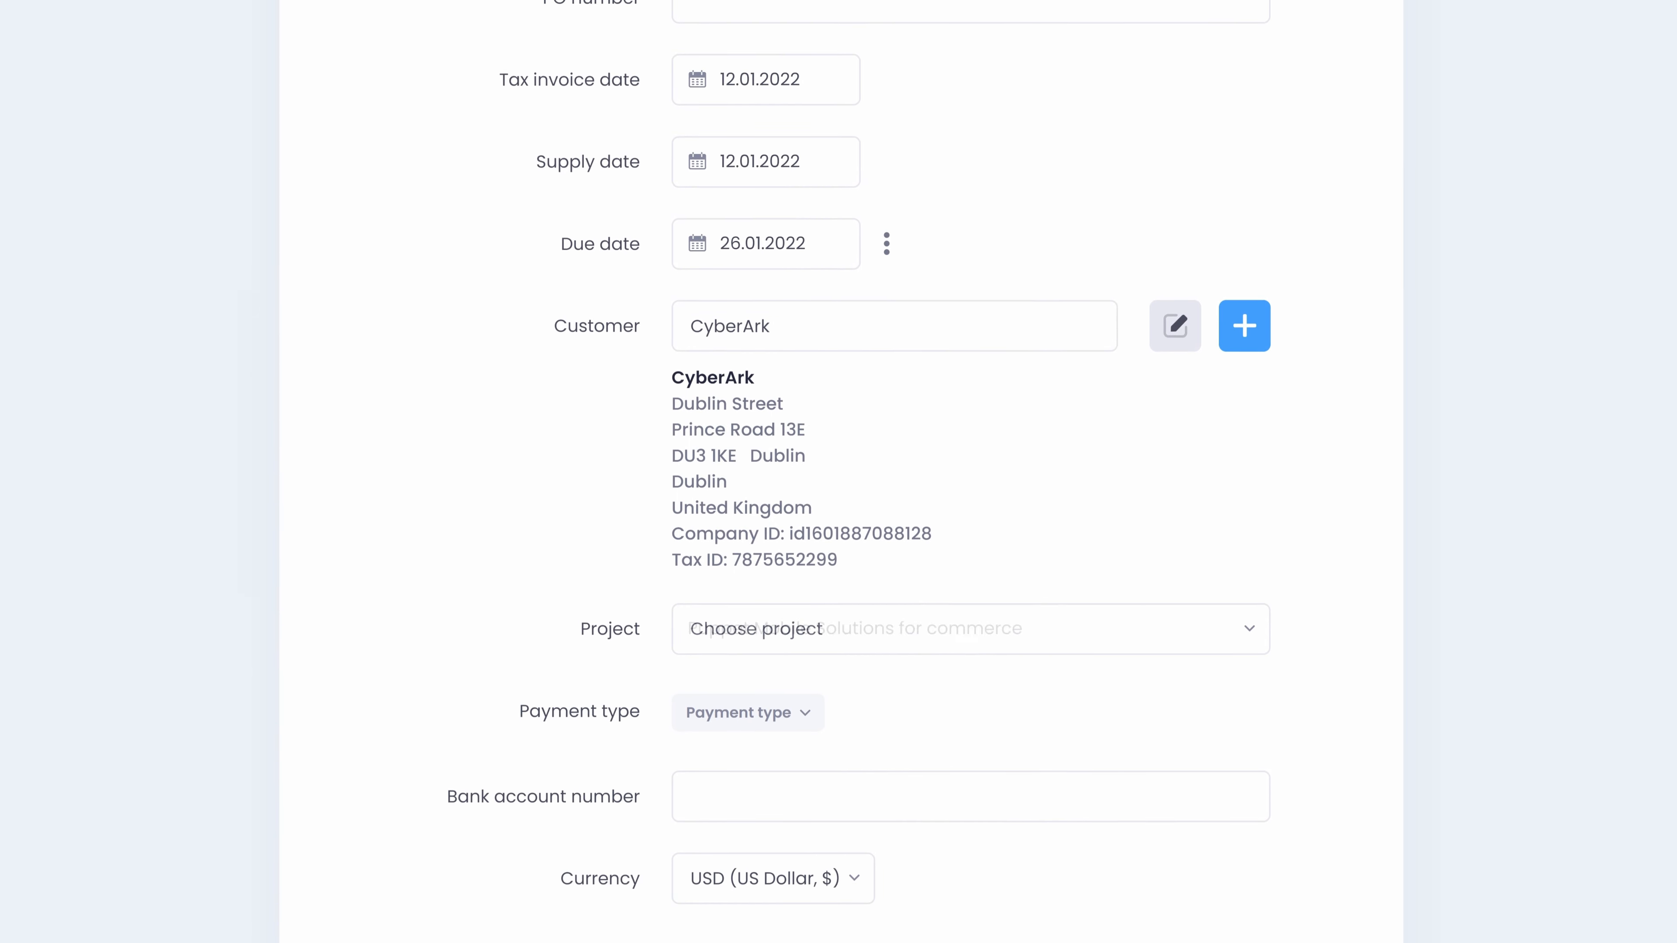
scroll(down, 3)
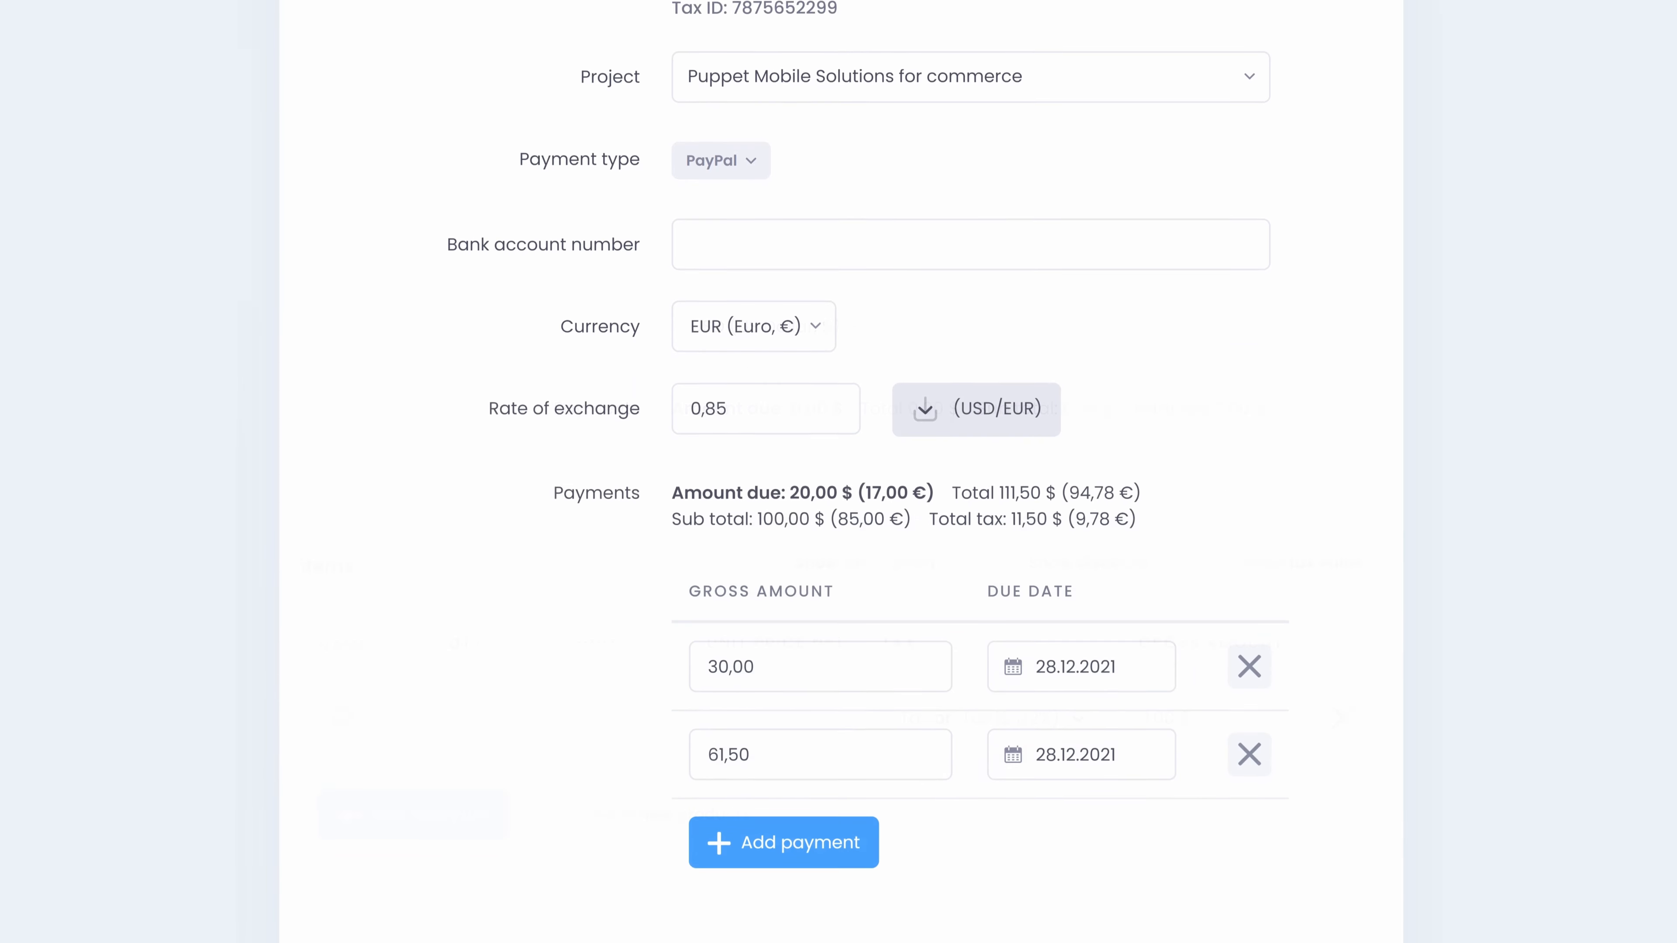
scroll(down, 3)
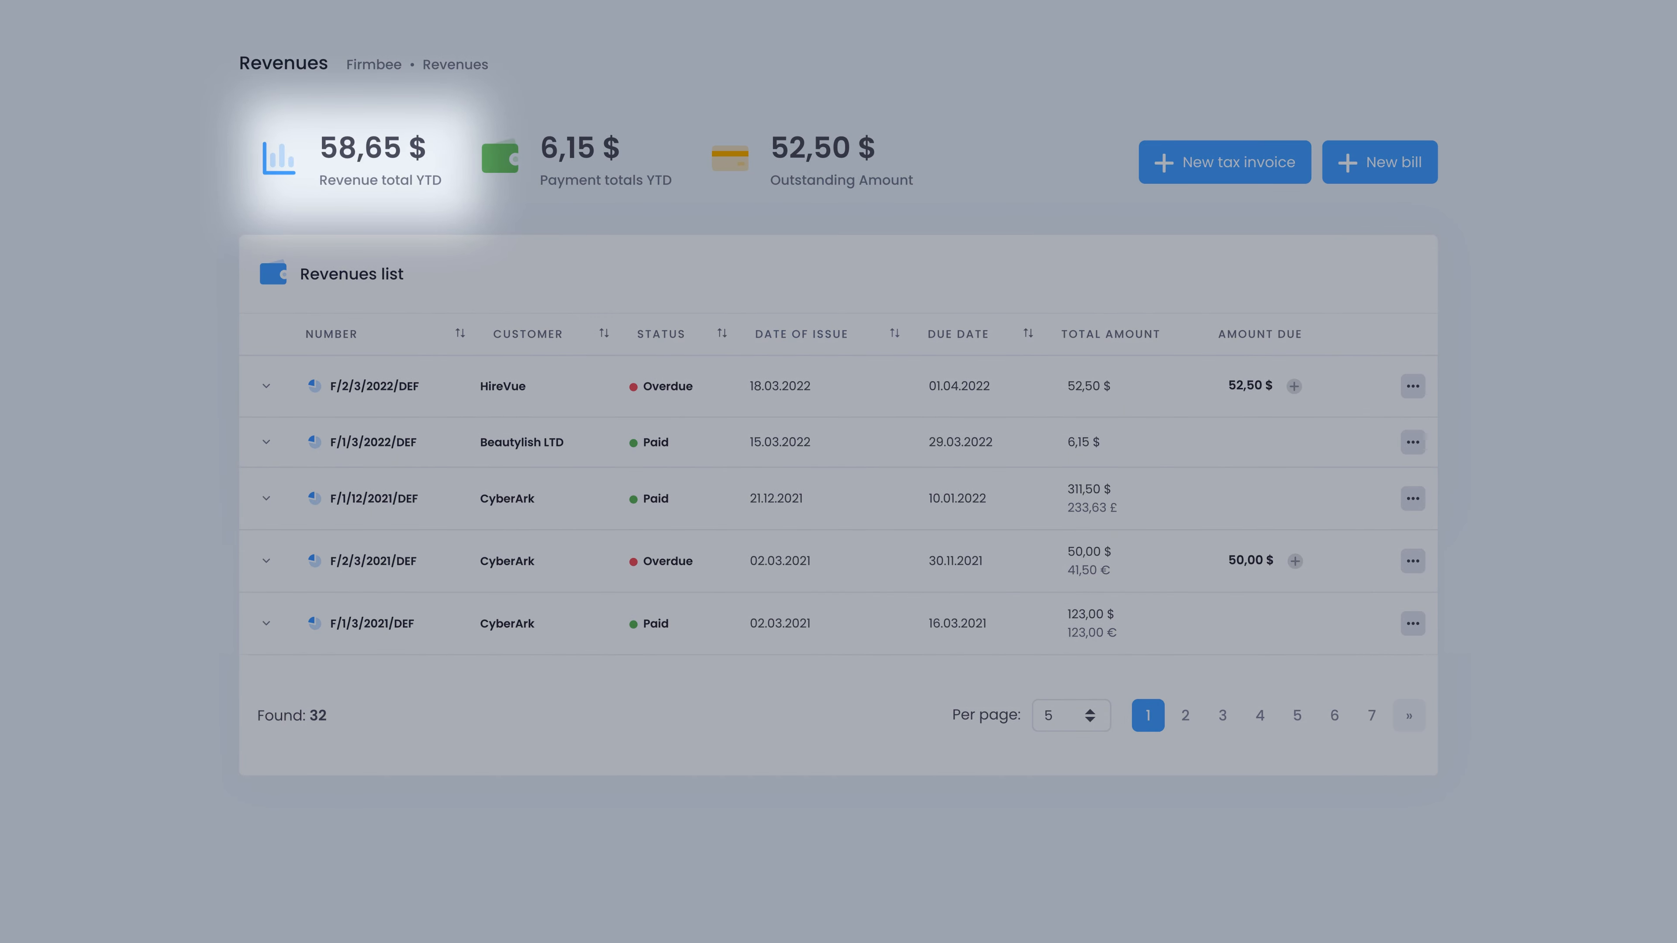
mouse_move(813, 161)
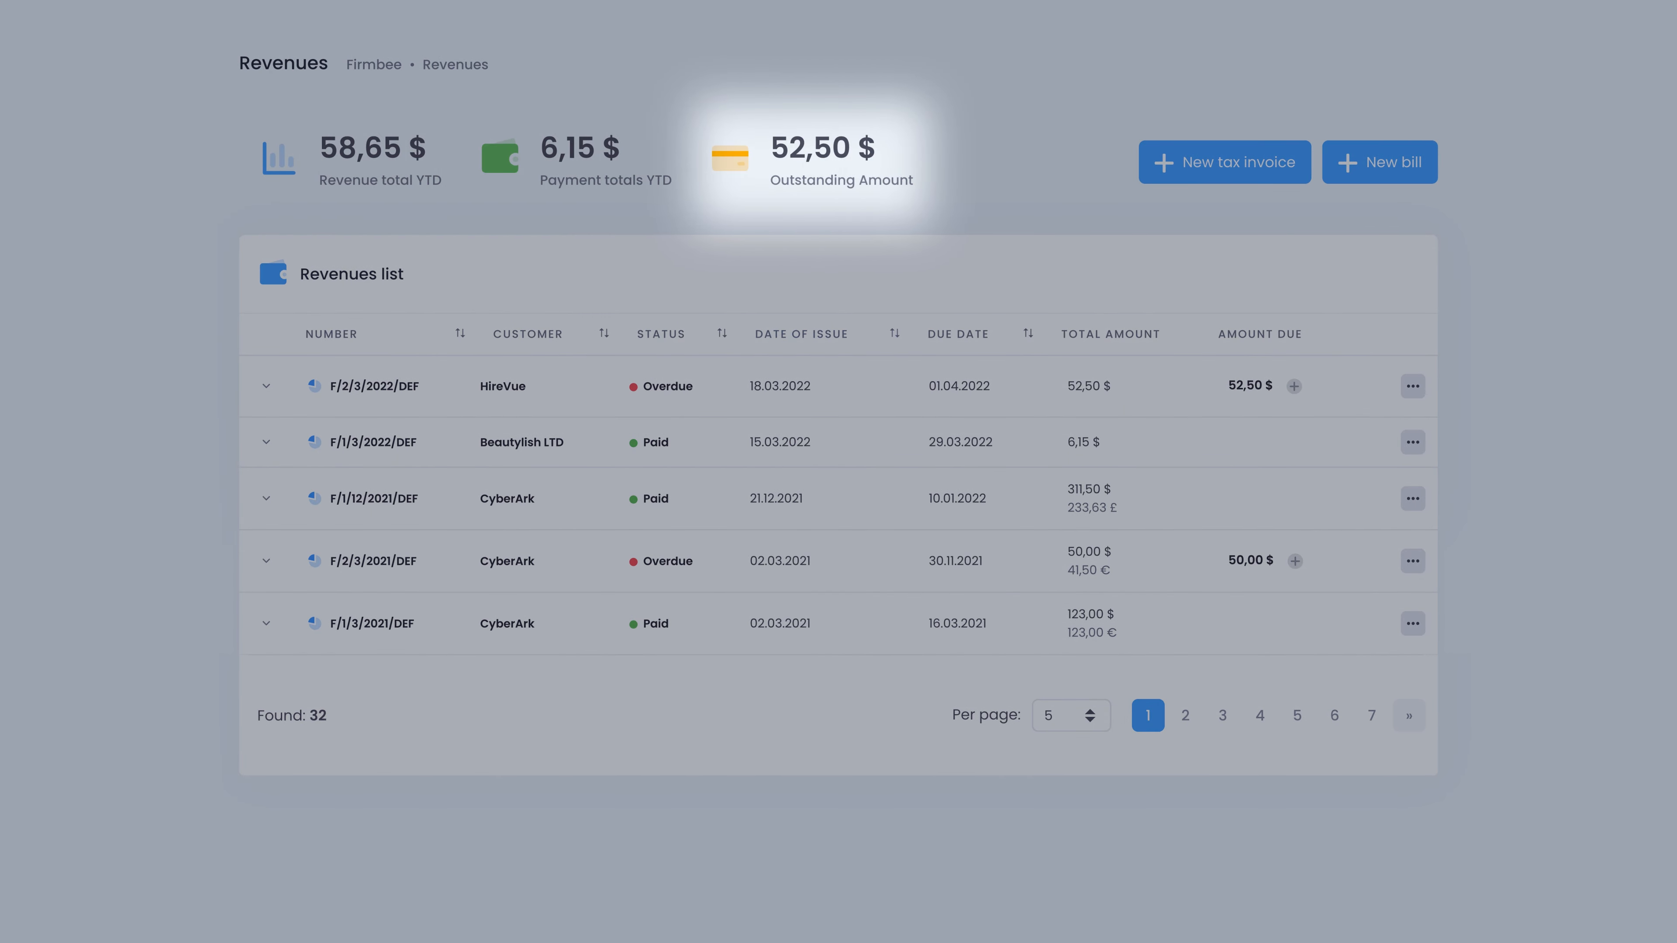